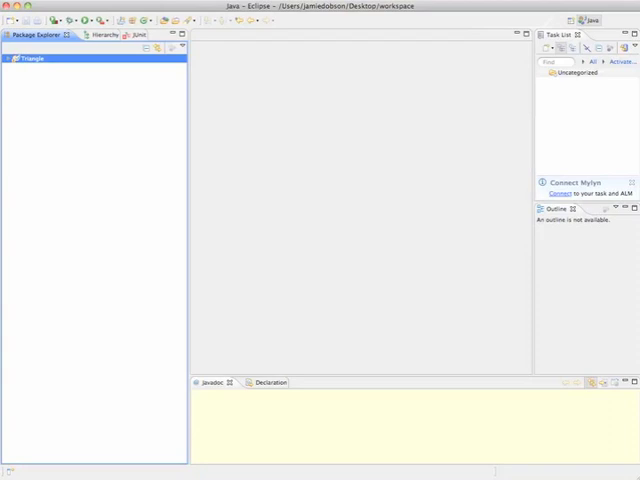
pyautogui.moveTo(370, 88)
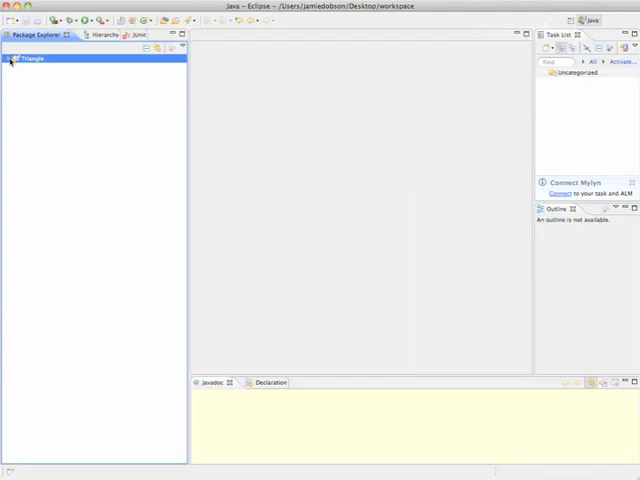
# - Expand the Triangle project in Package Explorer to reveal its src and test packages
pyautogui.click(8, 65)
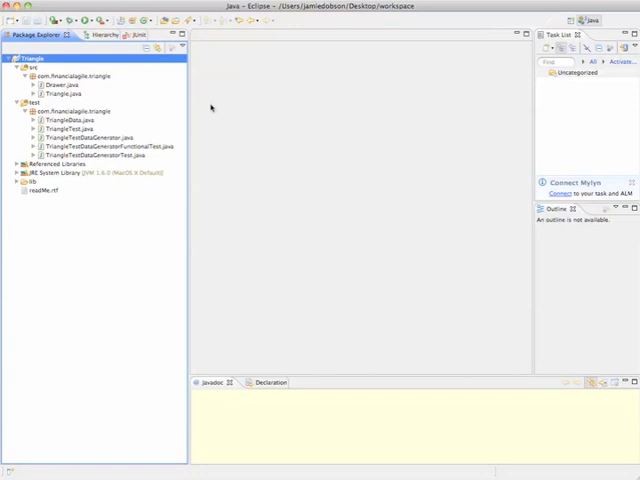
pyautogui.click(90, 137)
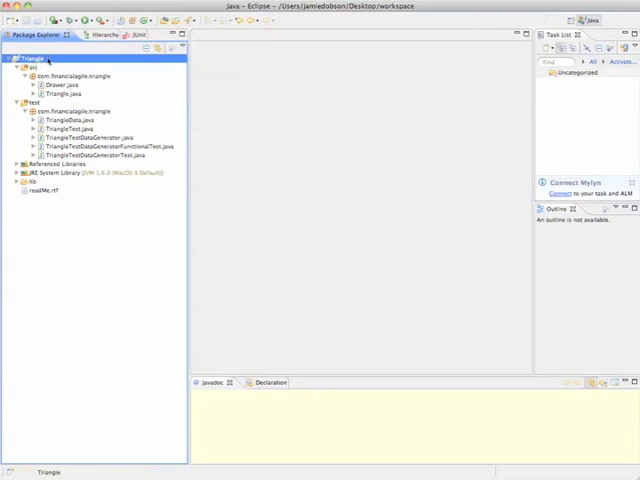
# - Run the Triangle project as a JUnit Test from its context menu
pyautogui.rightClick(32, 58)
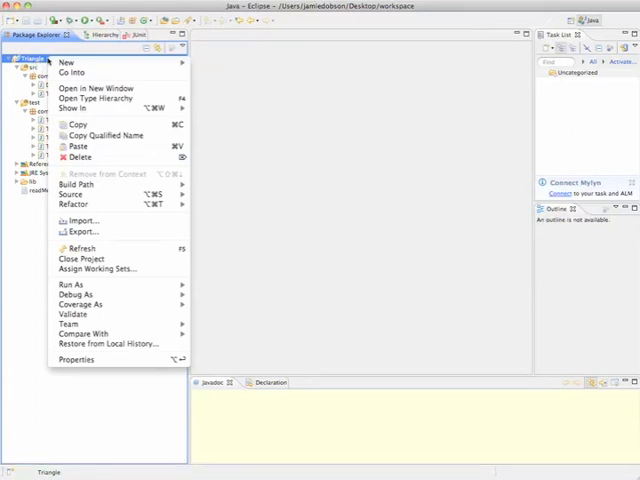
pyautogui.moveTo(105, 98)
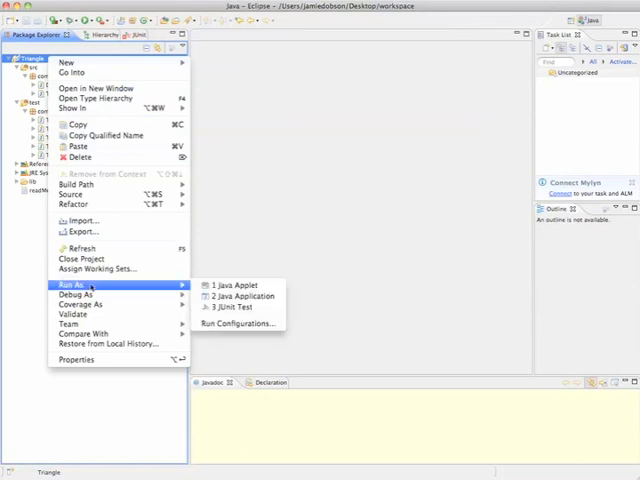
pyautogui.moveTo(85, 286)
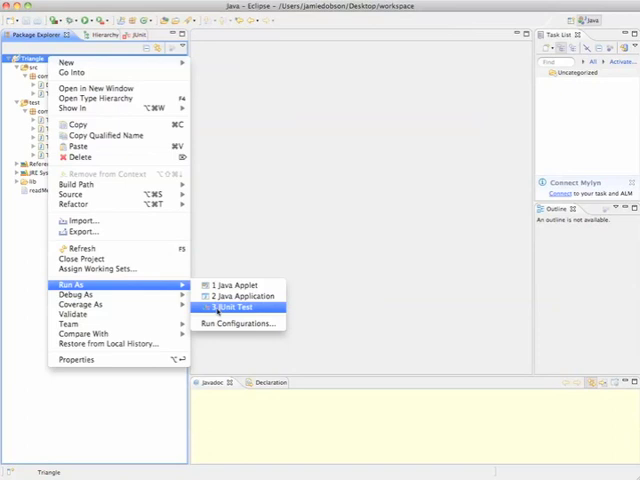
pyautogui.click(229, 307)
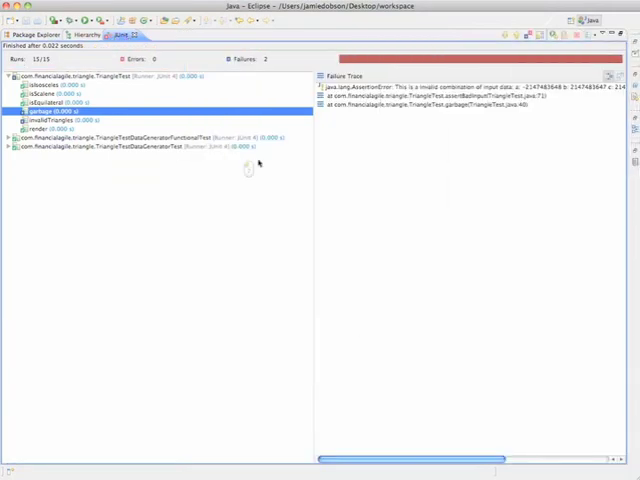
pyautogui.moveTo(248, 167)
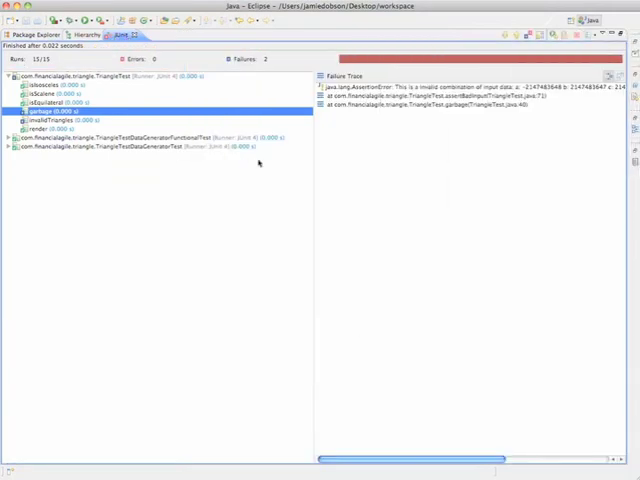
pyautogui.moveTo(405, 229)
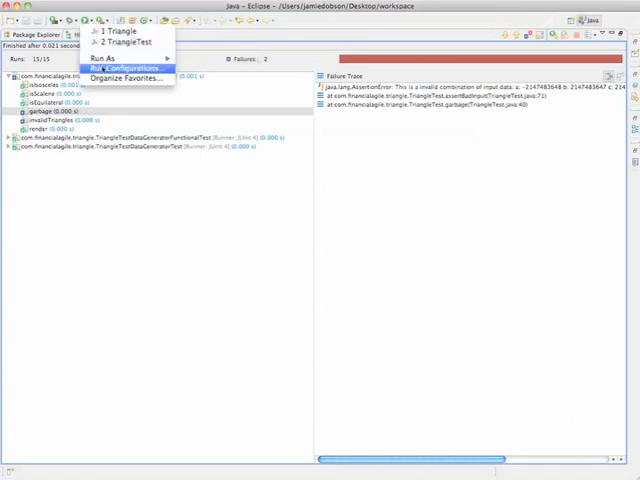
# - After reviewing the two test failures, open Run Configurations
pyautogui.click(120, 65)
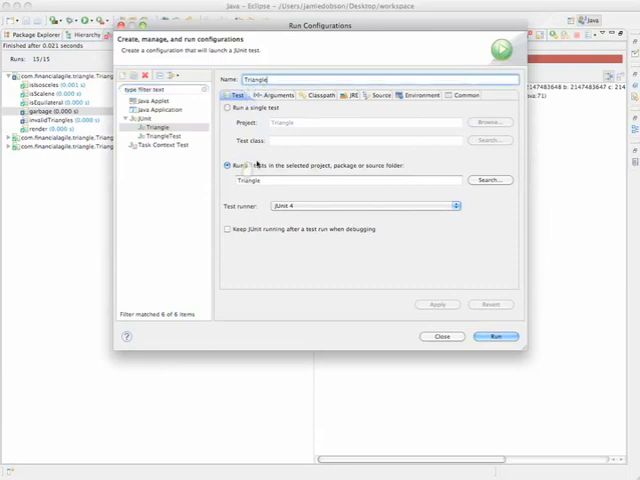
# - Keep 'Run all tests in the selected project' and view the Arguments settings
pyautogui.click(229, 165)
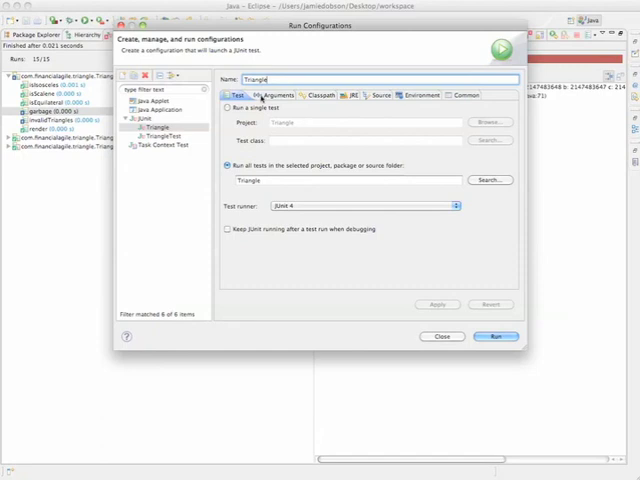
pyautogui.click(272, 95)
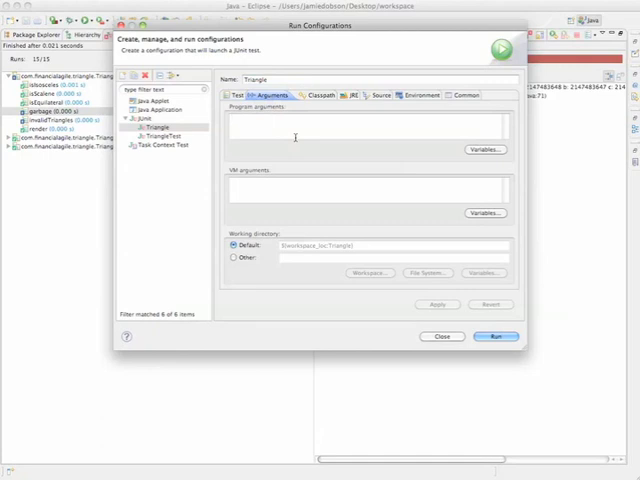
# - Add '-ea' as a VM argument and rerun the Triangle JUnit tests
pyautogui.click(233, 118)
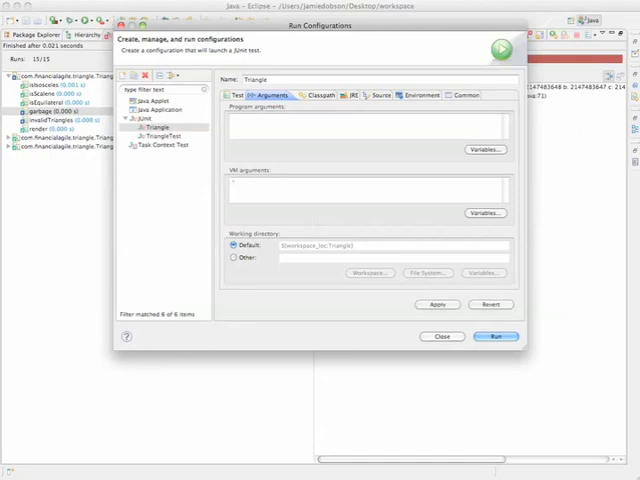
pyautogui.write('-ea')
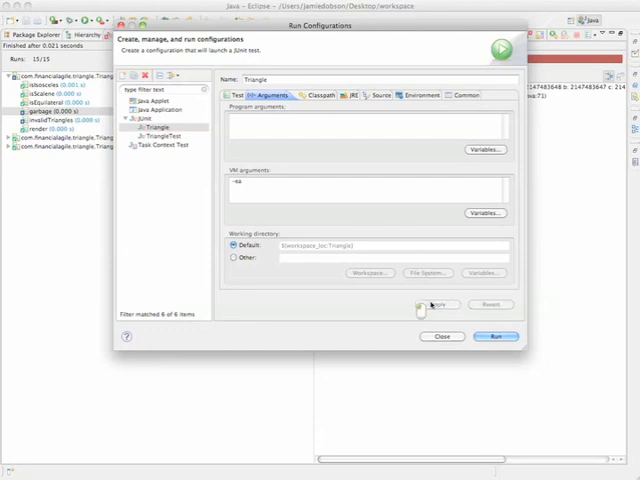
pyautogui.click(496, 336)
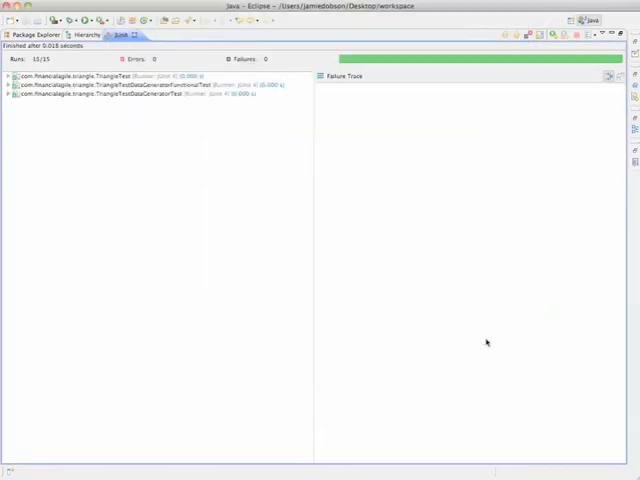